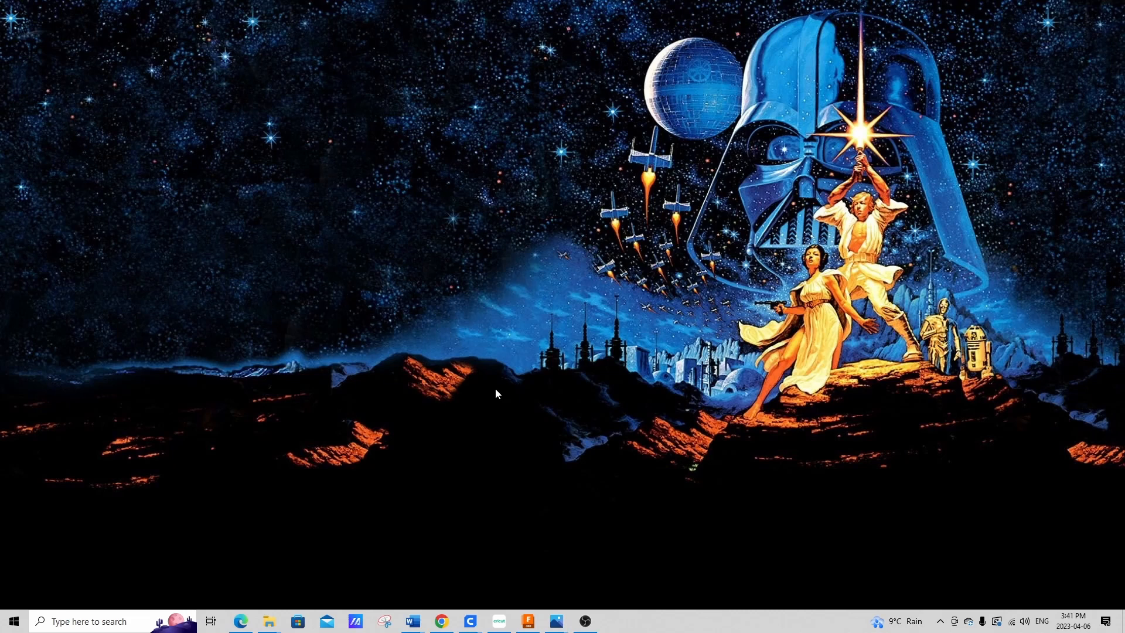
pyautogui.moveTo(702, 344)
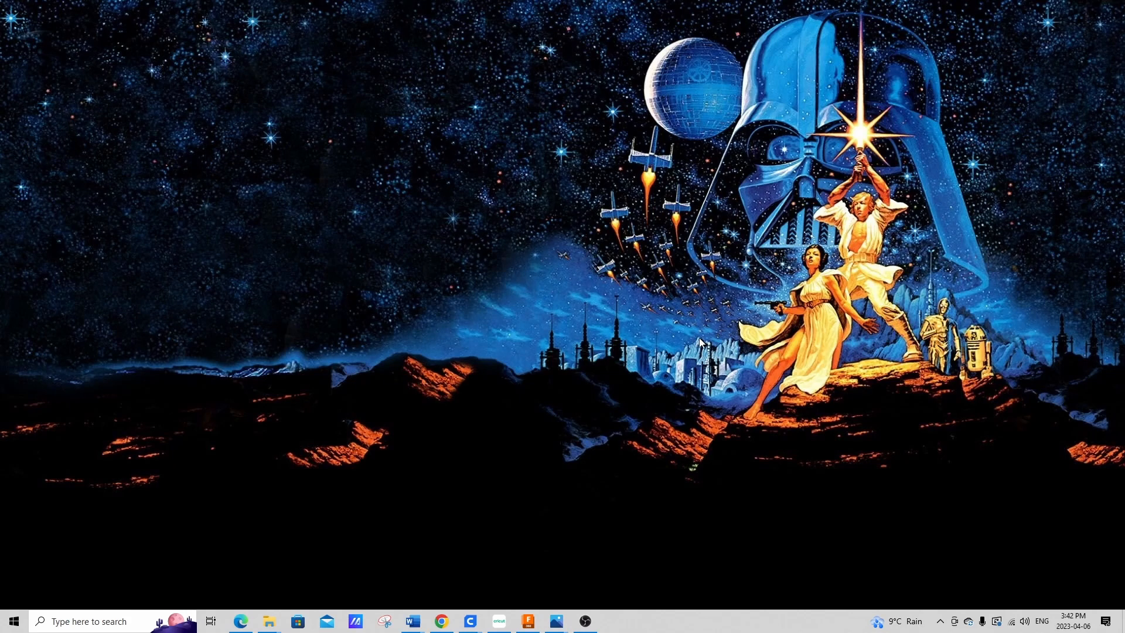
pyautogui.moveTo(551, 610)
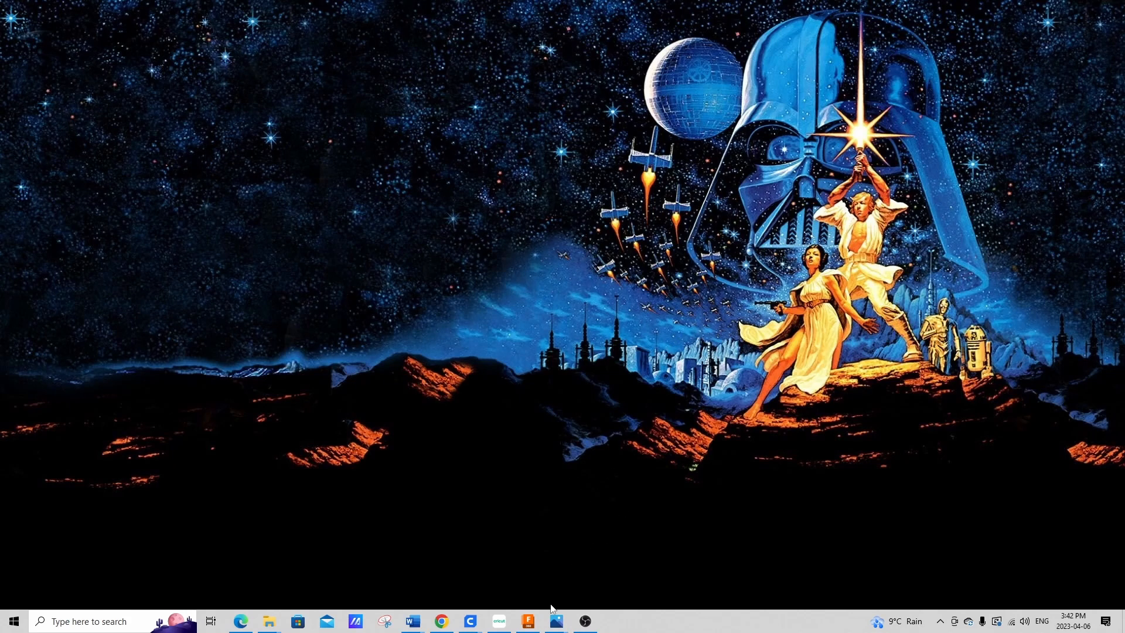
# - Restore the Photos window showing Helmet's Dome.jpg from the taskbar
pyautogui.click(554, 621)
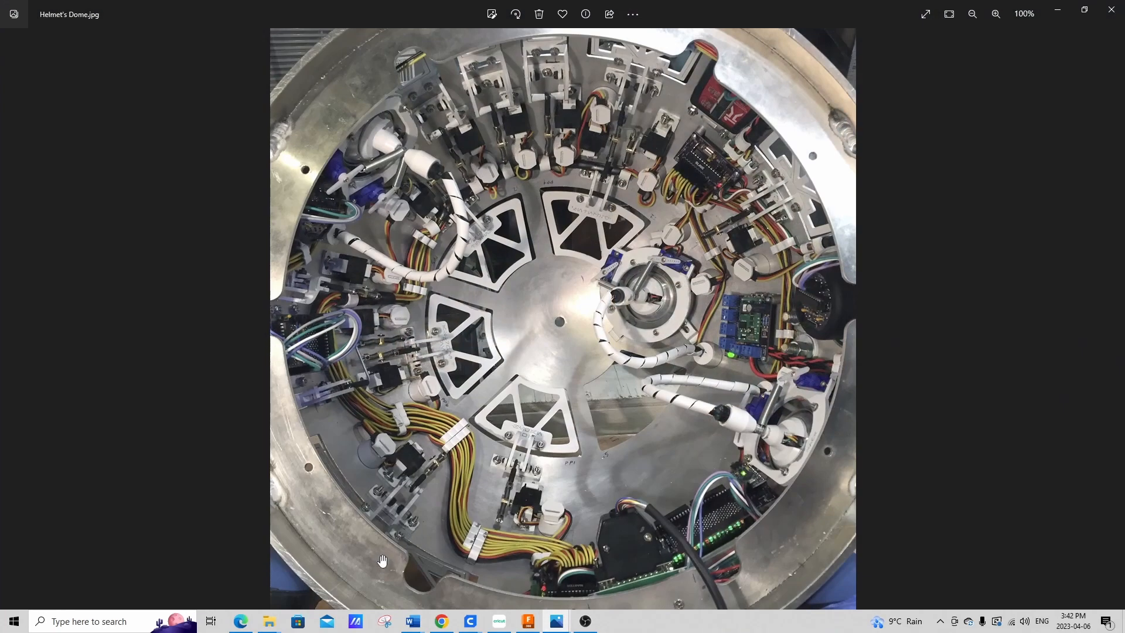
pyautogui.moveTo(504, 350)
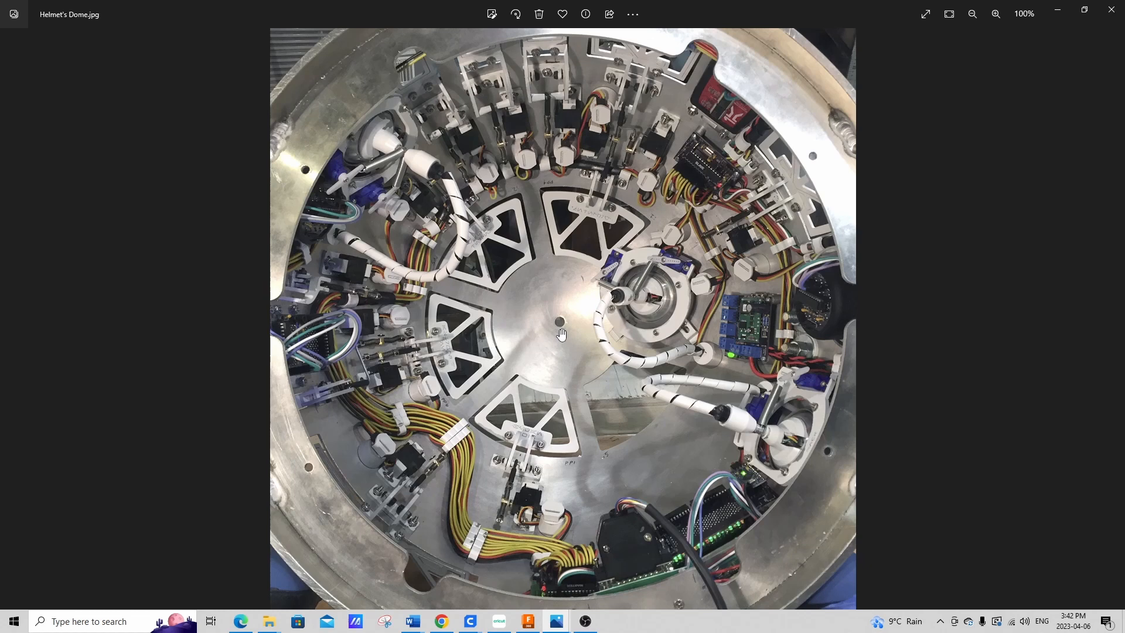
pyautogui.moveTo(380, 451)
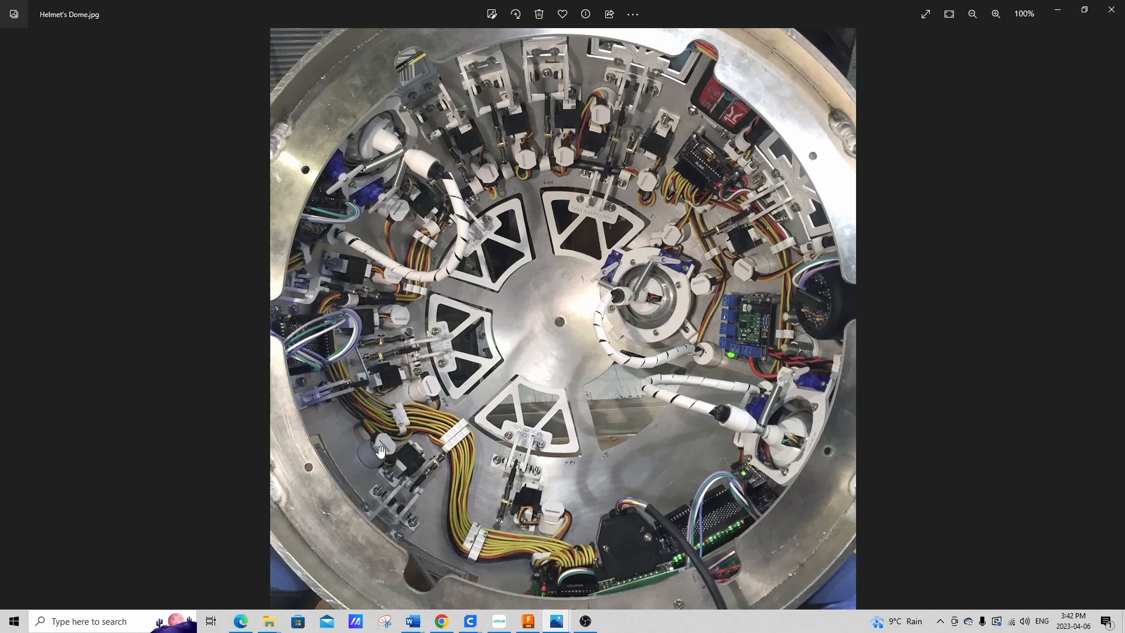
pyautogui.moveTo(397, 315)
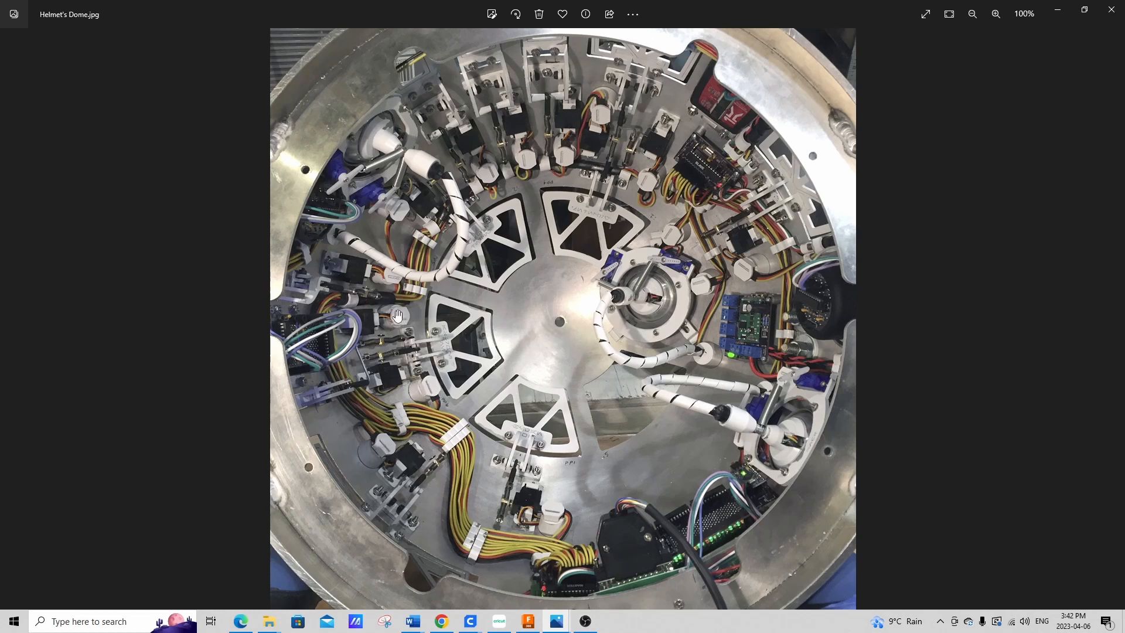
pyautogui.moveTo(568, 179)
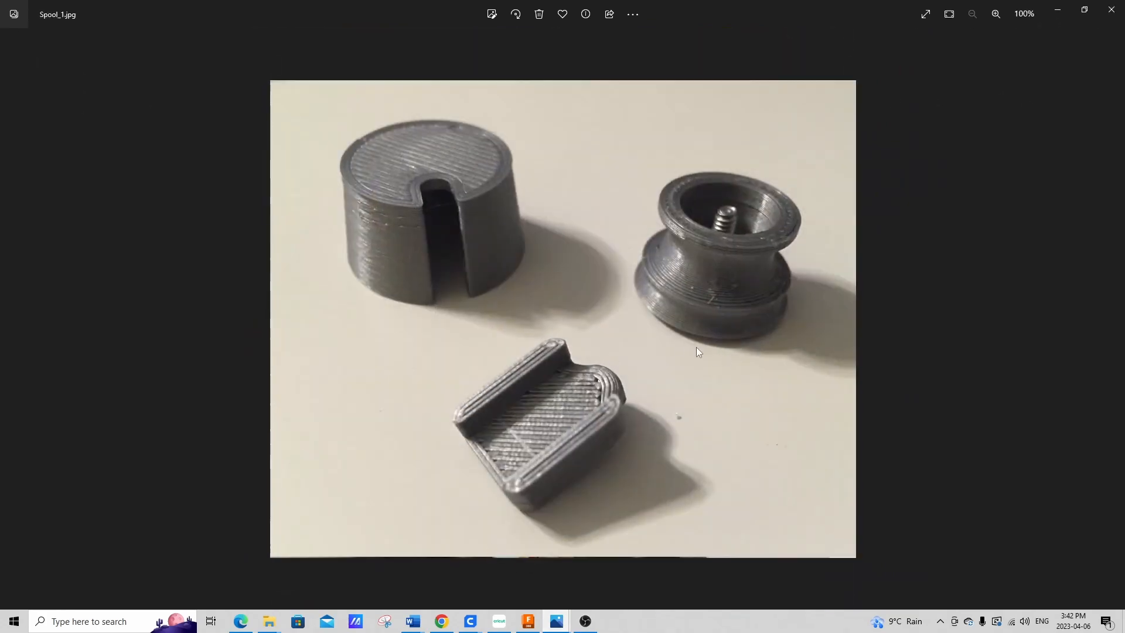
pyautogui.moveTo(730, 221)
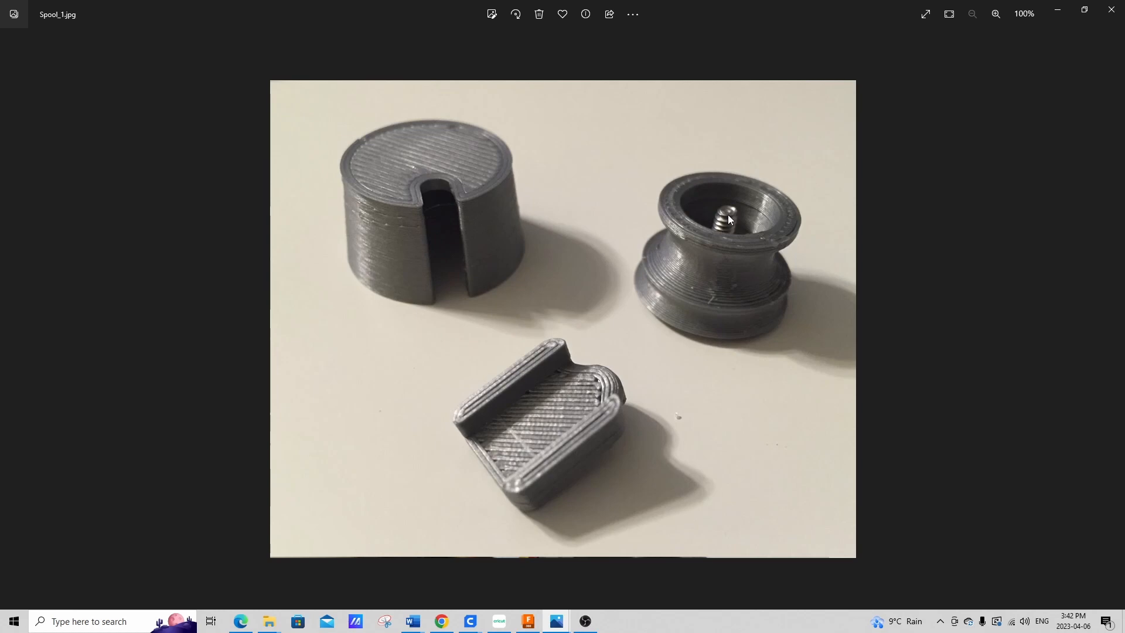
pyautogui.moveTo(693, 279)
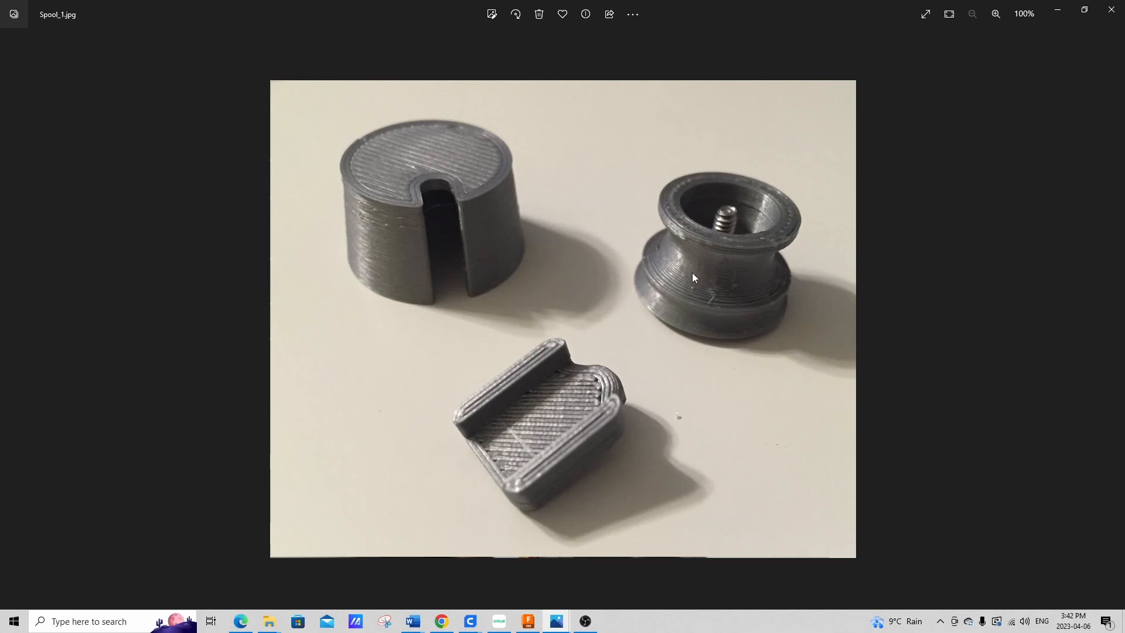
pyautogui.moveTo(474, 226)
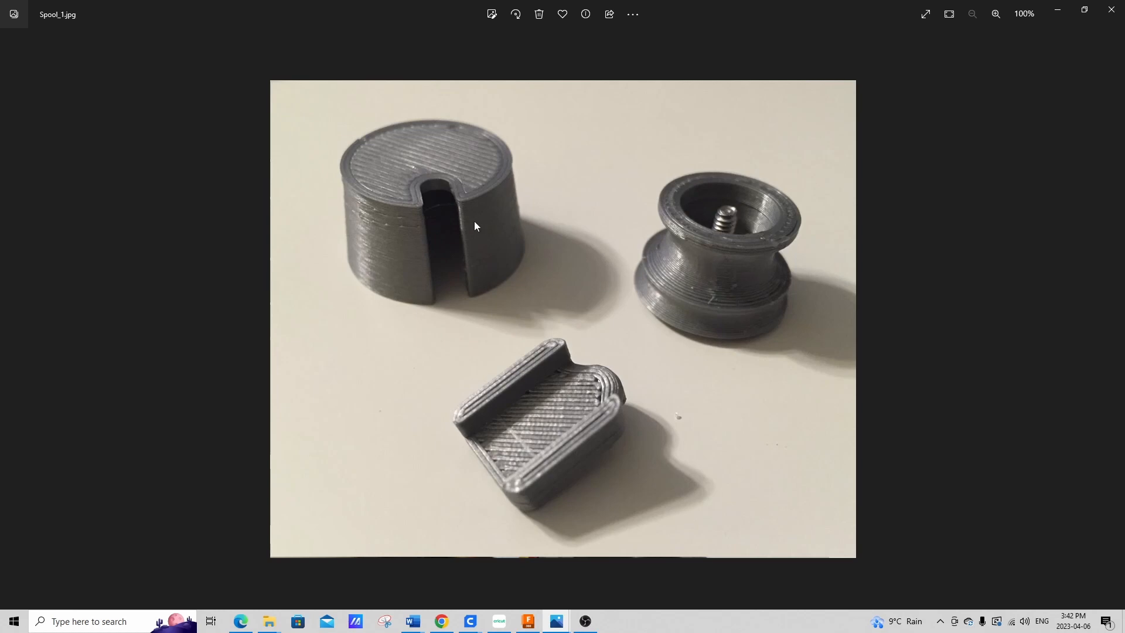
pyautogui.moveTo(560, 404)
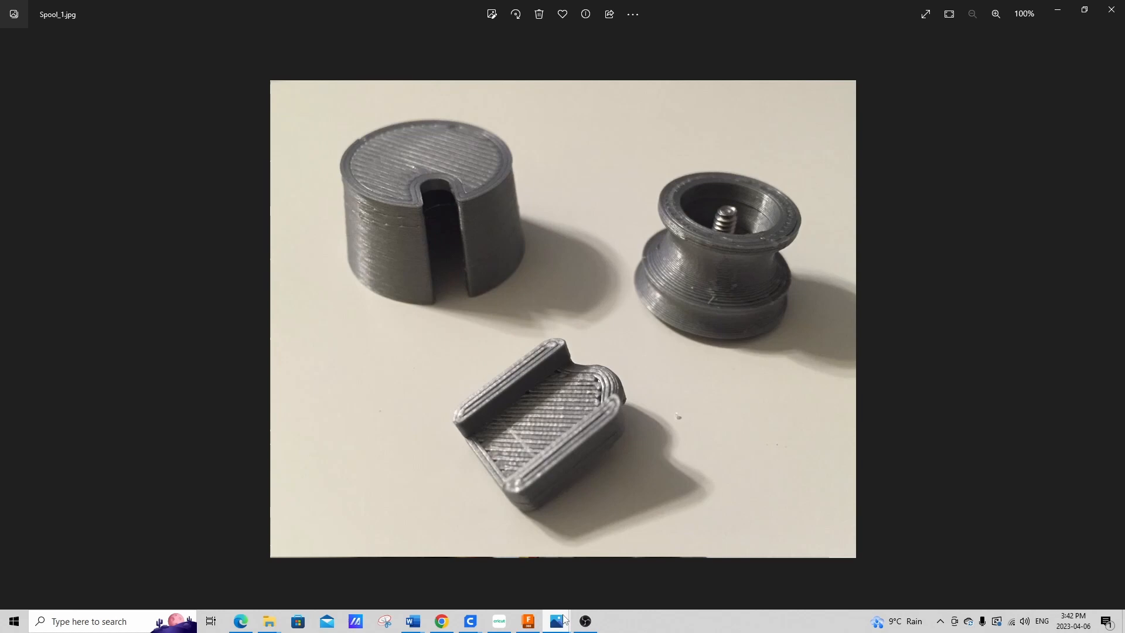
# - Advance to Spool_2.jpg, the spool base with the servo connector seated on top
pyautogui.press('Right')
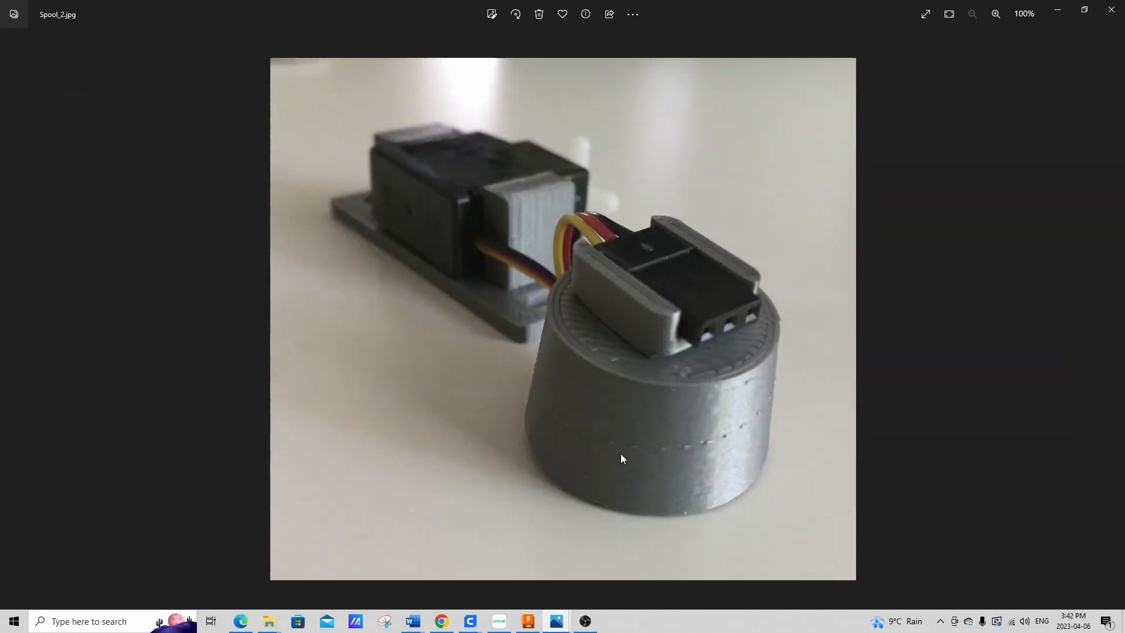
pyautogui.moveTo(666, 316)
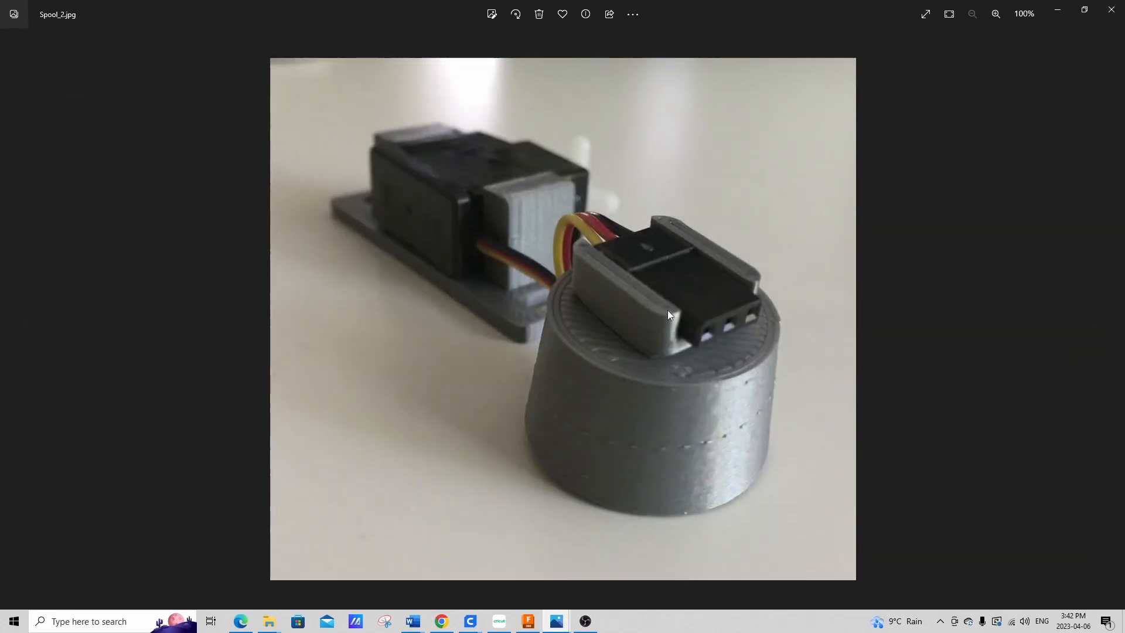
pyautogui.moveTo(724, 325)
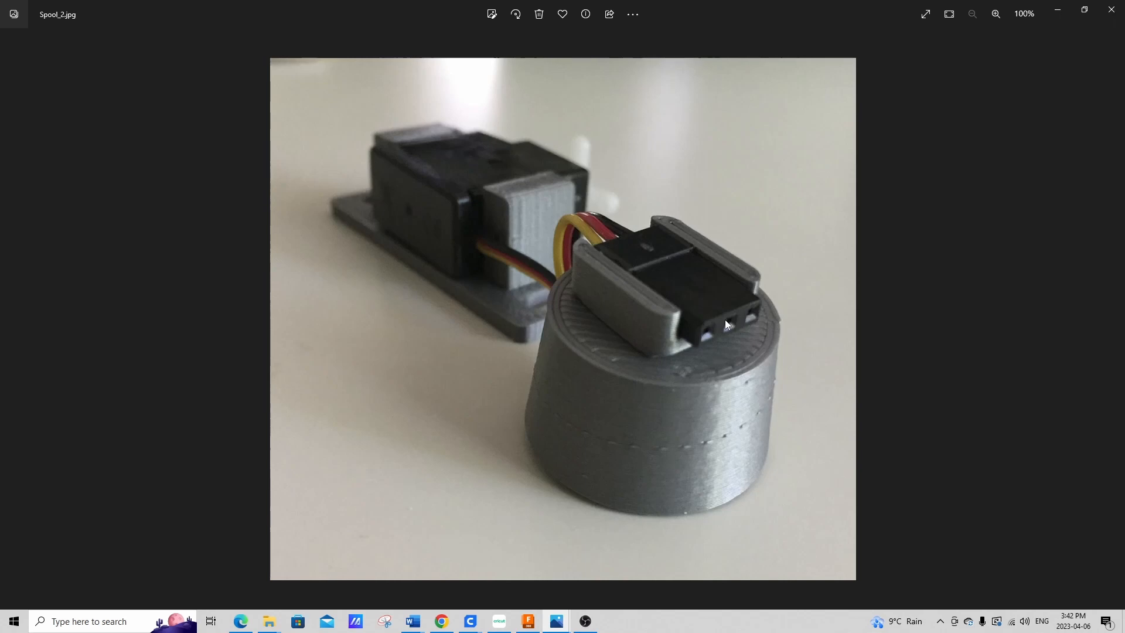
pyautogui.moveTo(587, 266)
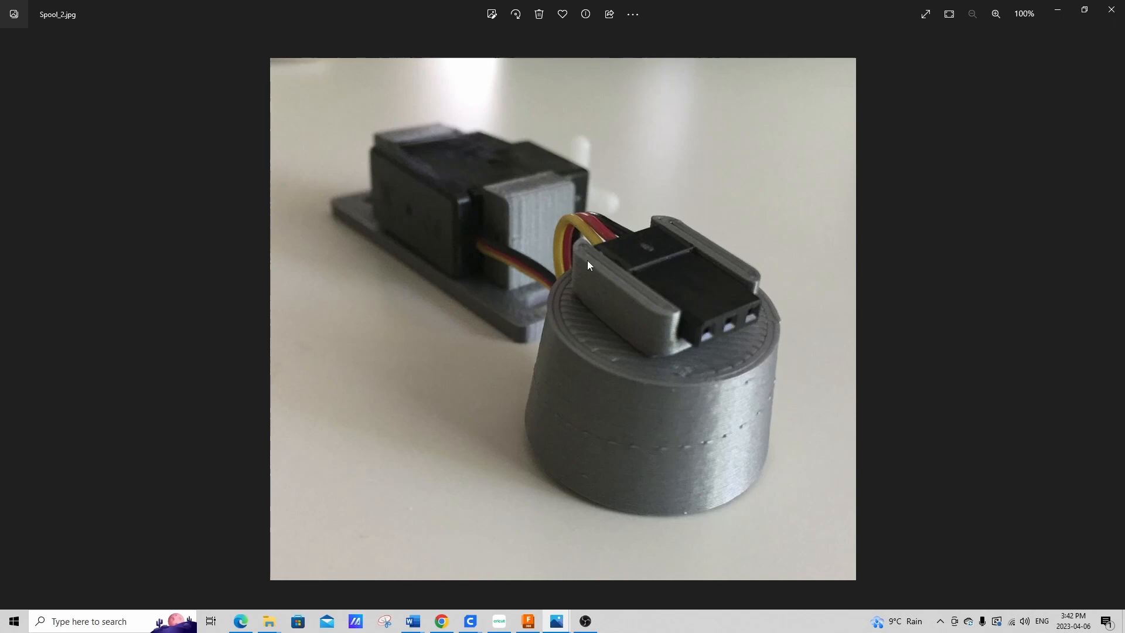
pyautogui.moveTo(658, 250)
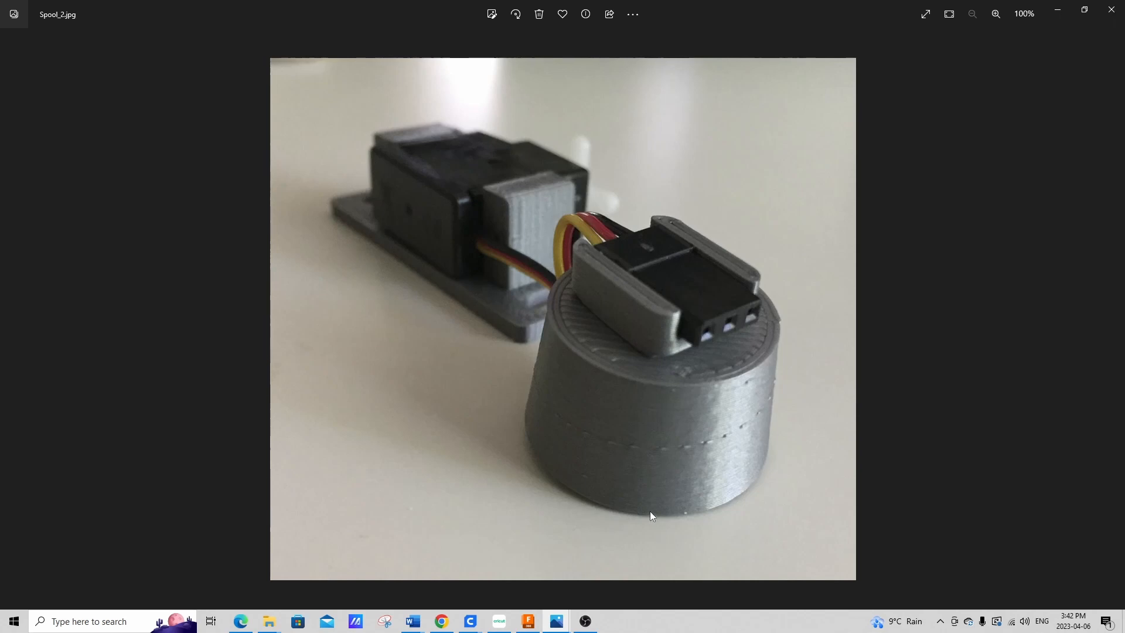
pyautogui.moveTo(555, 621)
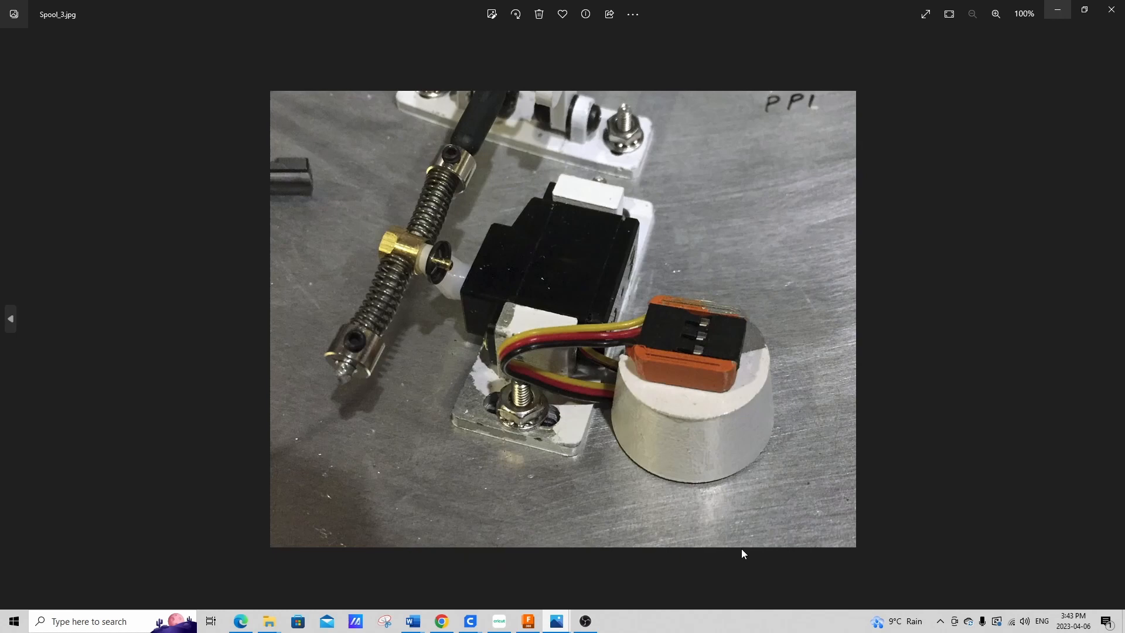
pyautogui.moveTo(516, 296)
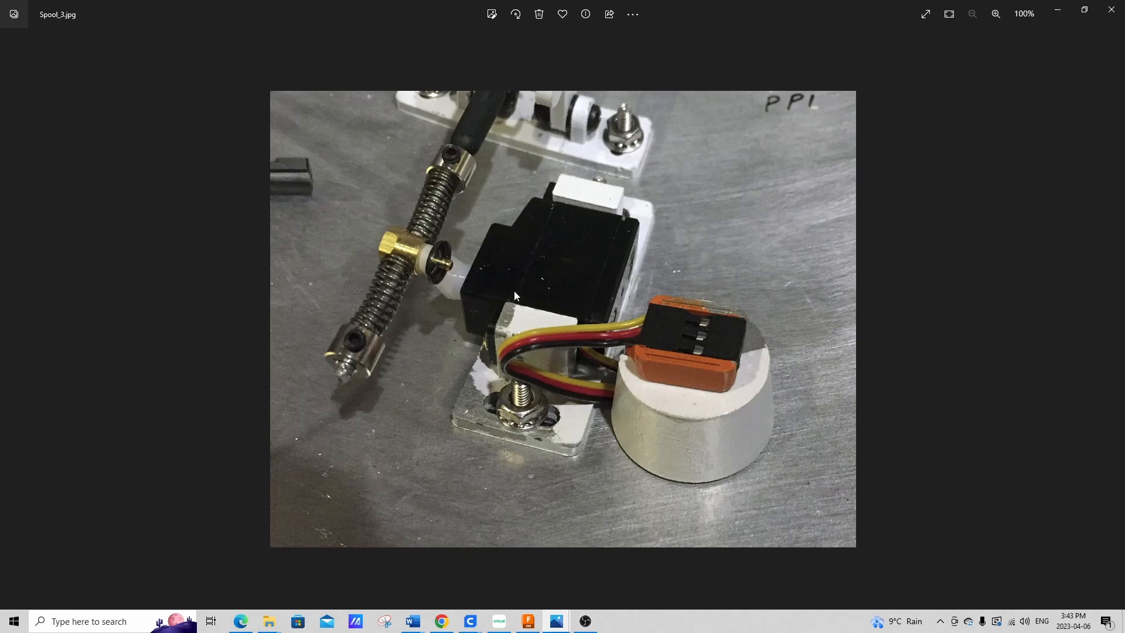
pyautogui.moveTo(638, 410)
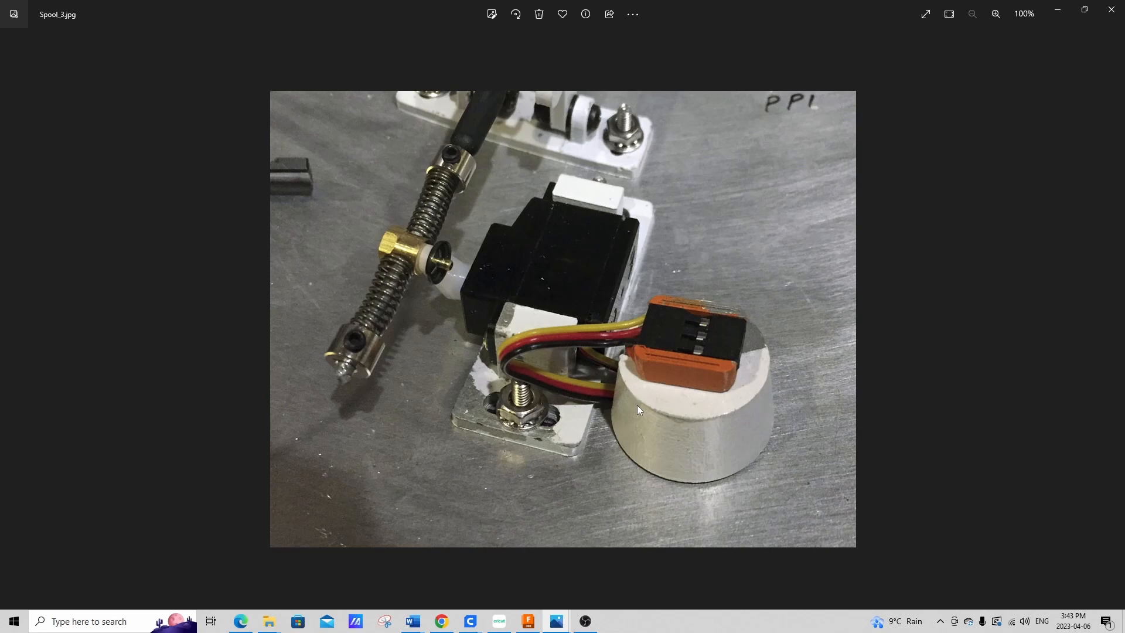
pyautogui.moveTo(667, 422)
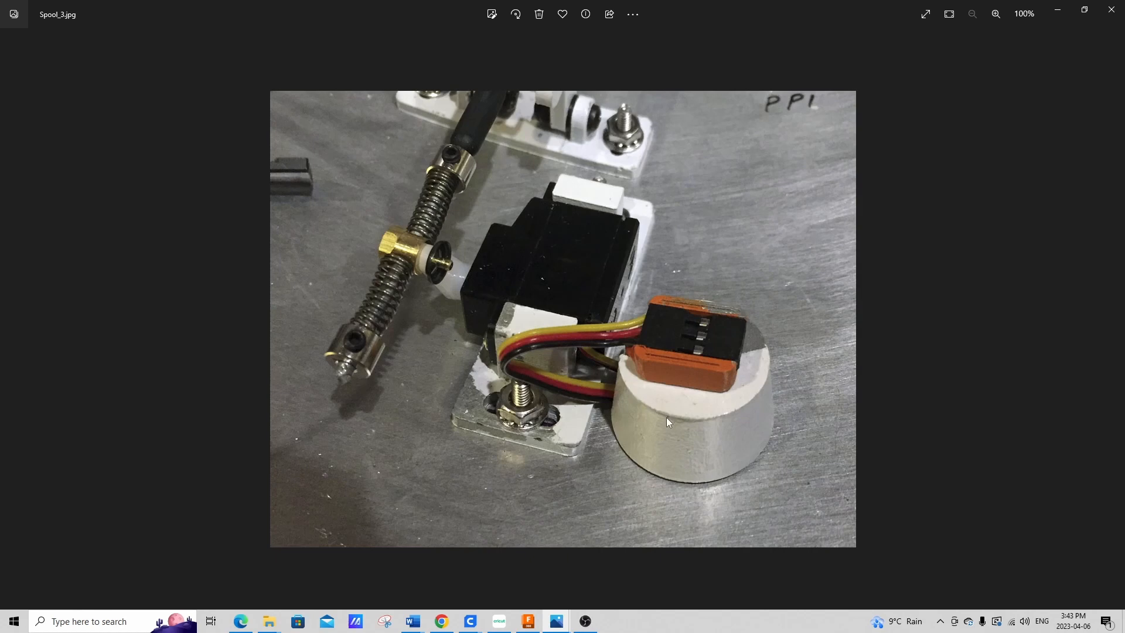
pyautogui.moveTo(664, 427)
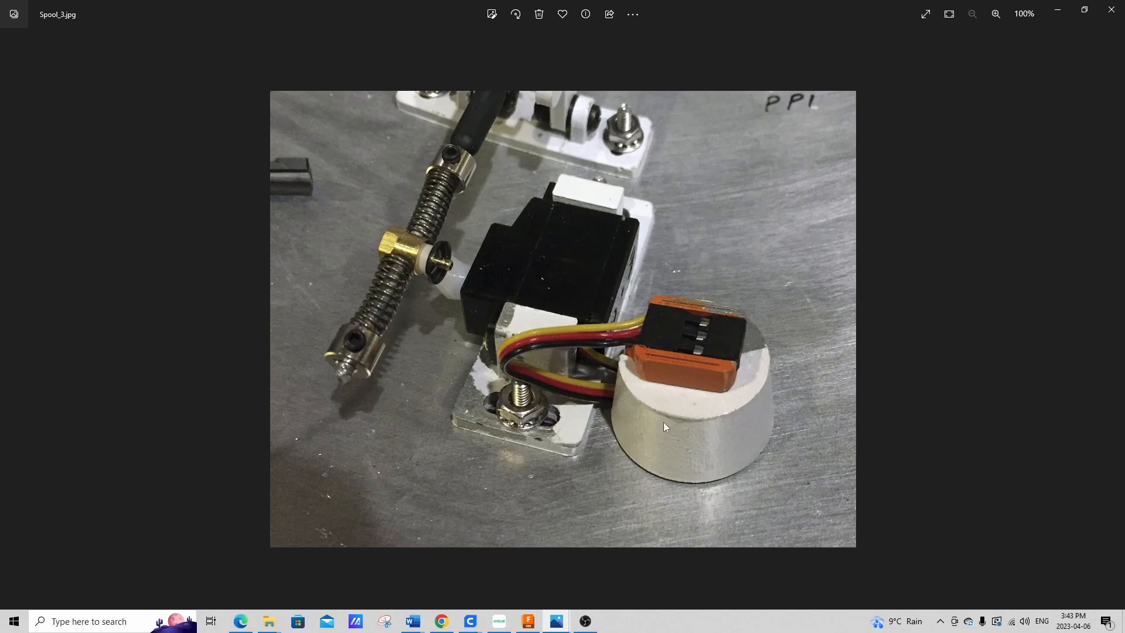
pyautogui.moveTo(661, 431)
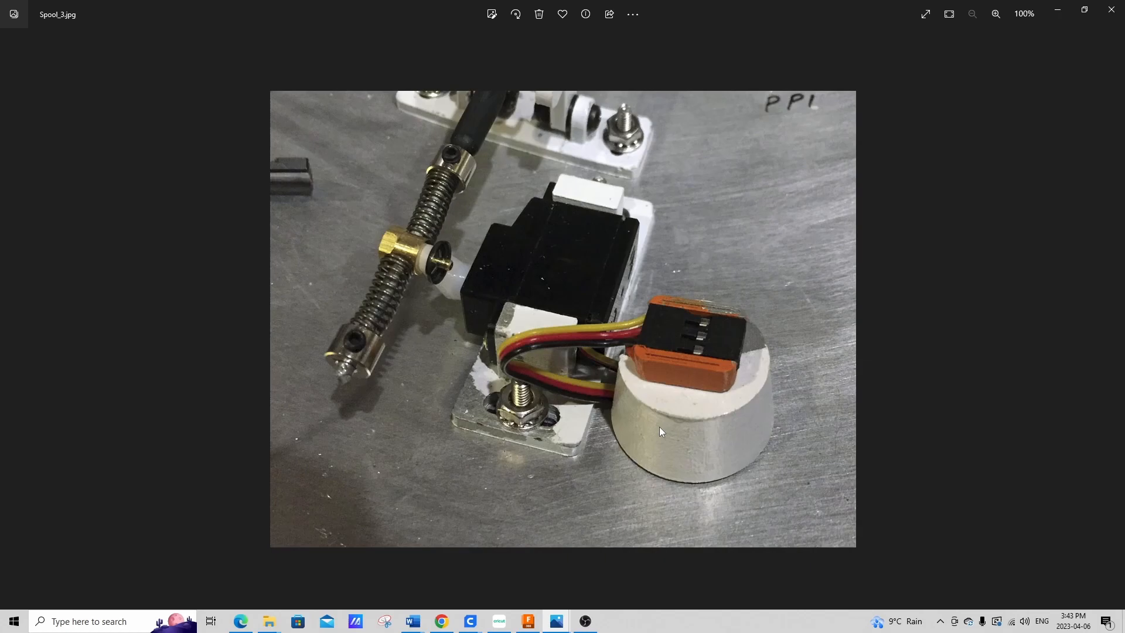